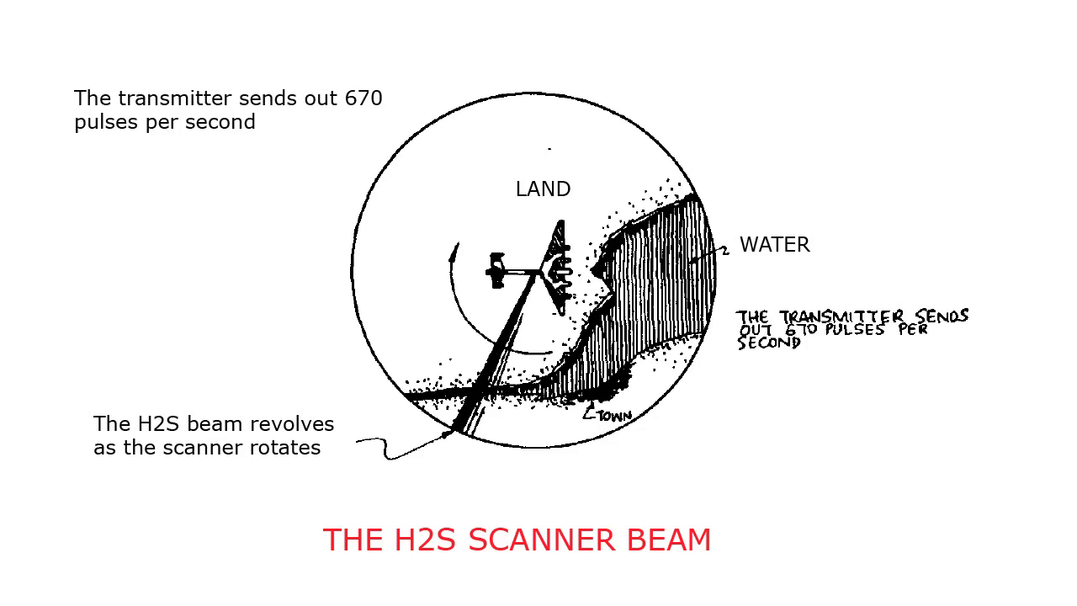
# Step: Advance past the H2S modules-and-wiring diagram to the FISHPOND INDICATOR 182A slide
pyautogui.press('Right')
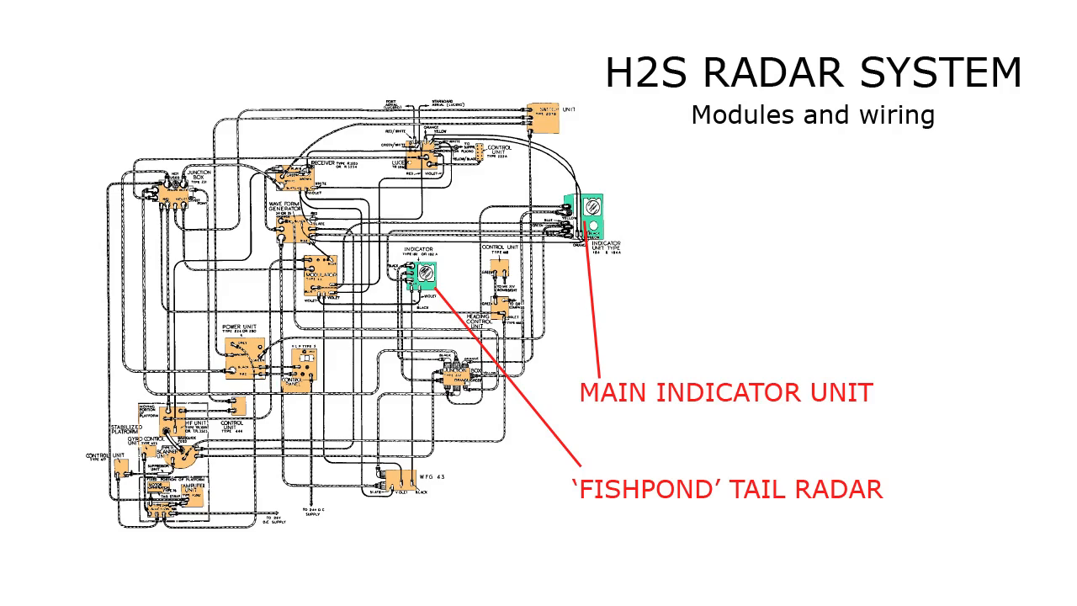
pyautogui.press('right')
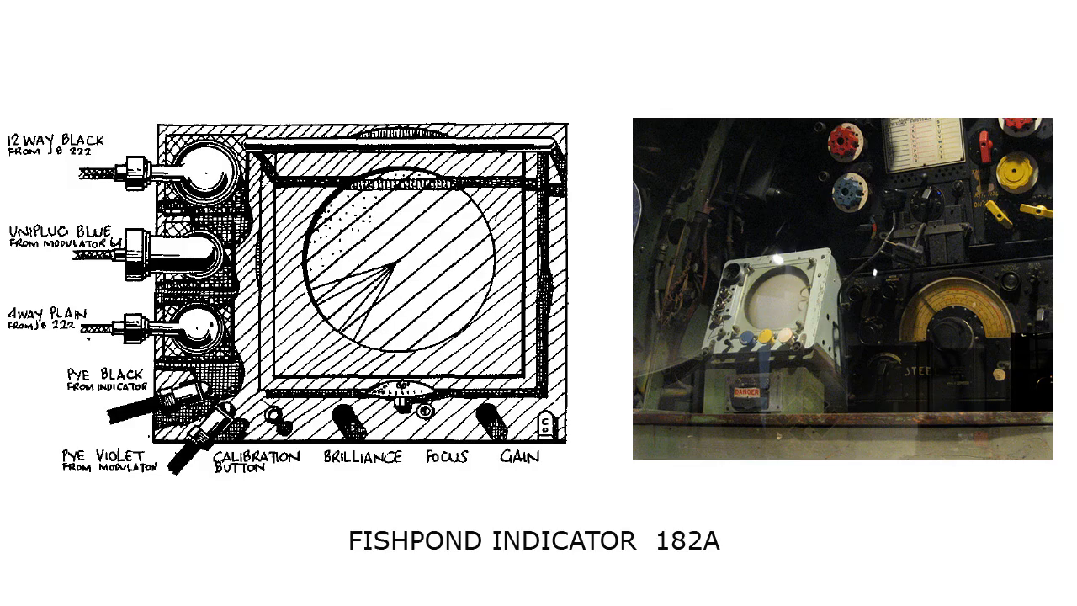